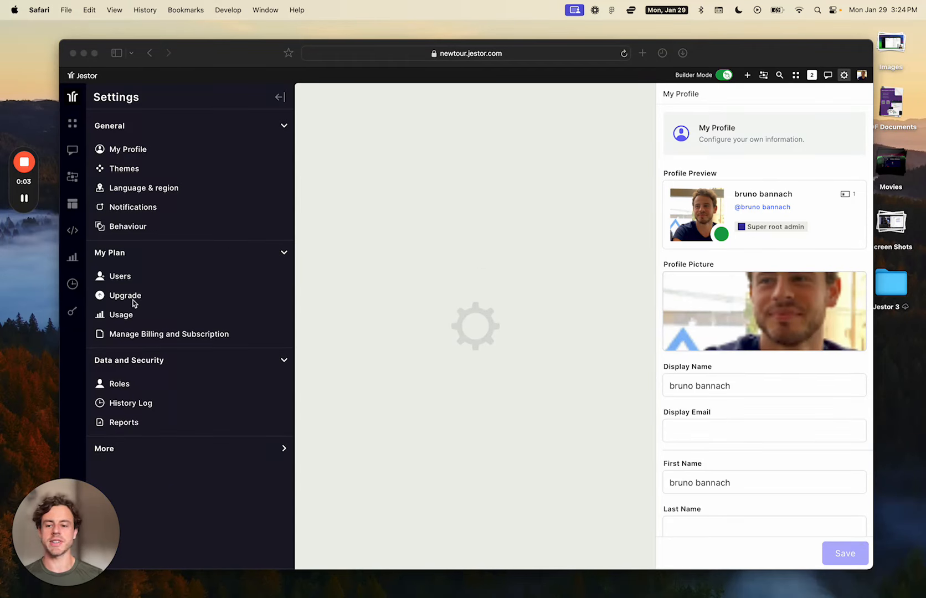
pyautogui.moveTo(122, 380)
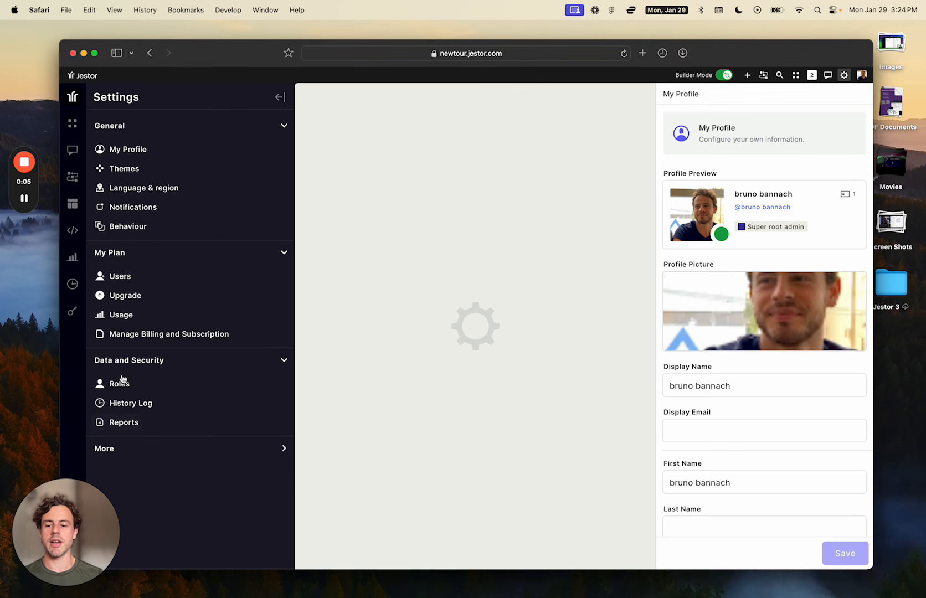
# Step: Show the empty Reports page, now located under Settings > Data and Security
pyautogui.click(124, 422)
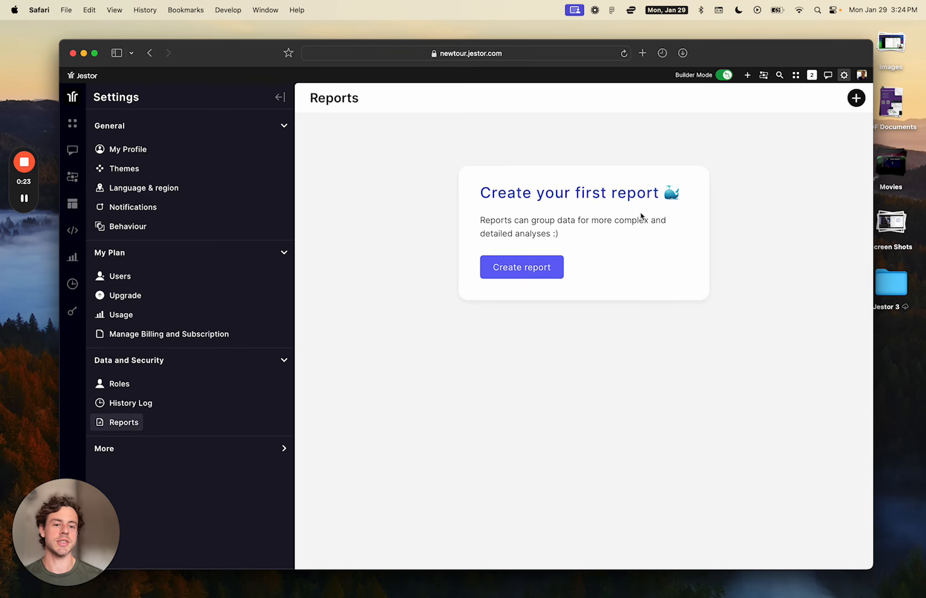
pyautogui.moveTo(562, 328)
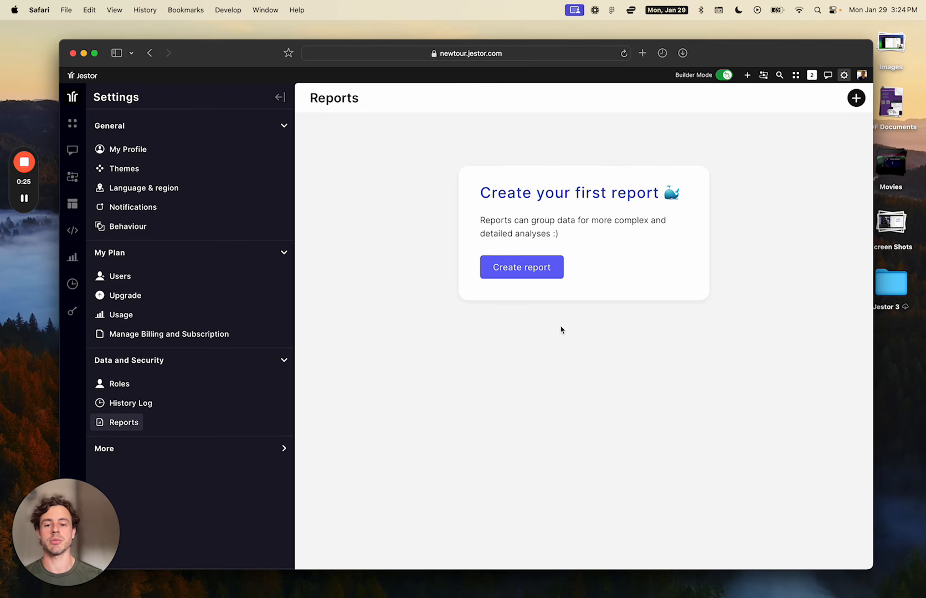
pyautogui.moveTo(278, 380)
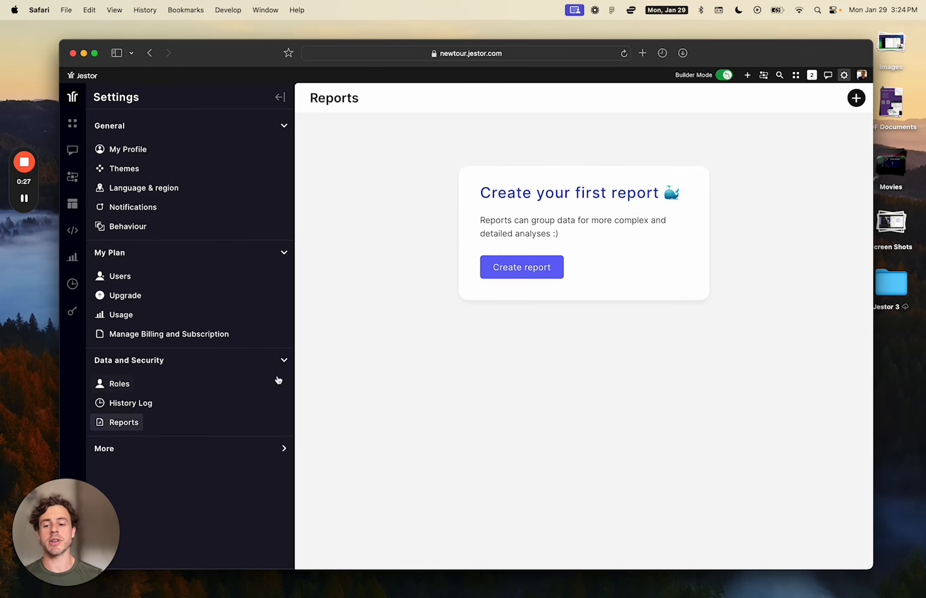
pyautogui.moveTo(448, 393)
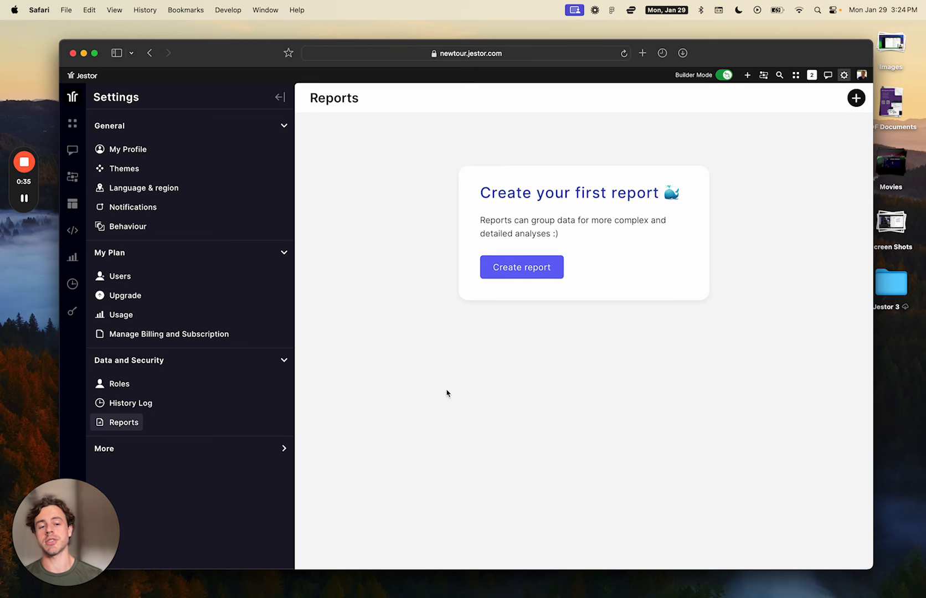
pyautogui.moveTo(232, 406)
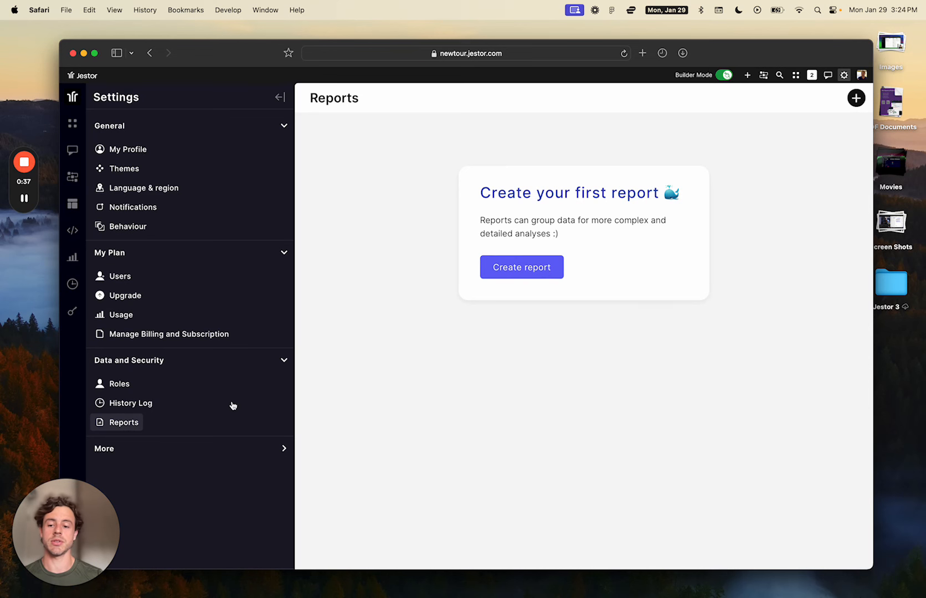
pyautogui.moveTo(164, 380)
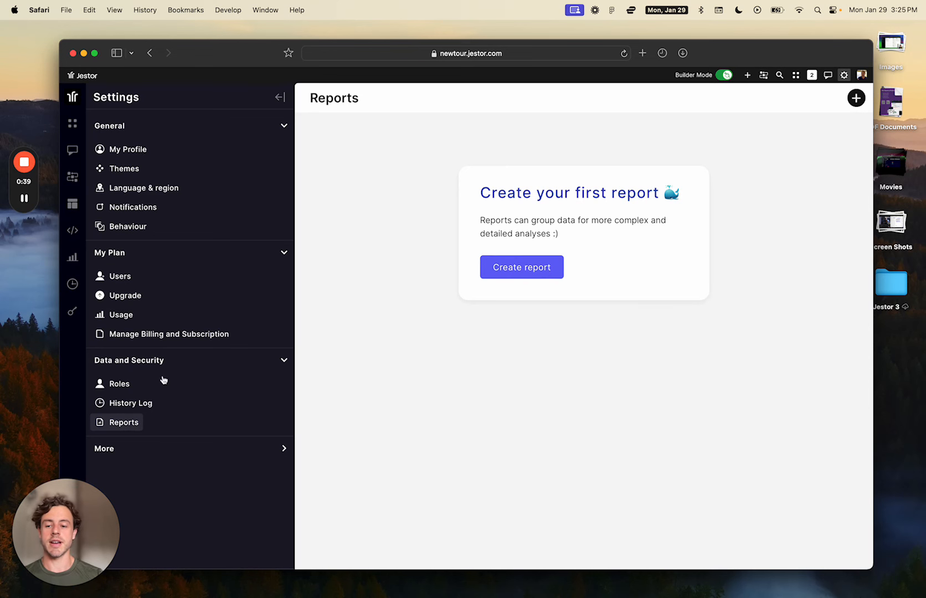
pyautogui.moveTo(628, 333)
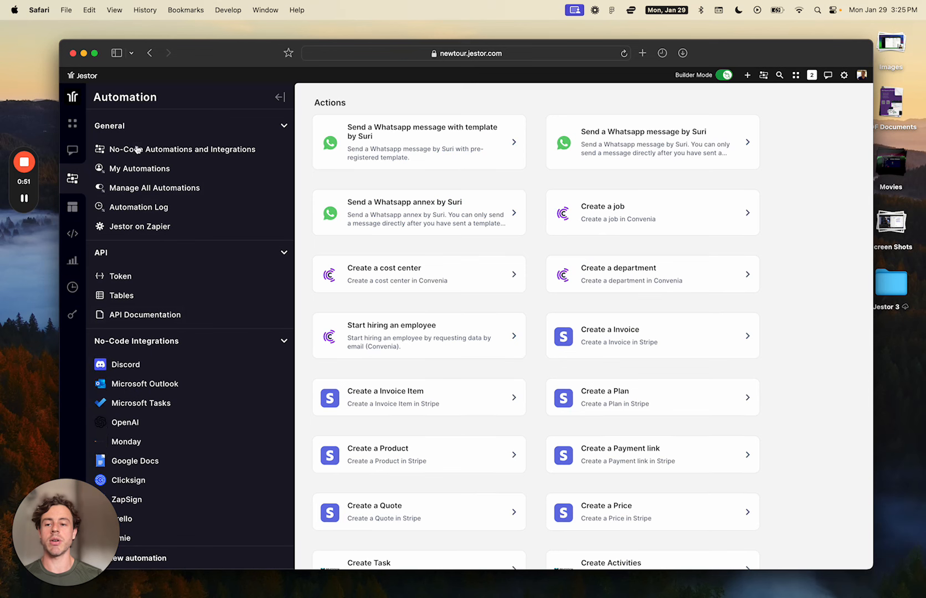
pyautogui.moveTo(173, 197)
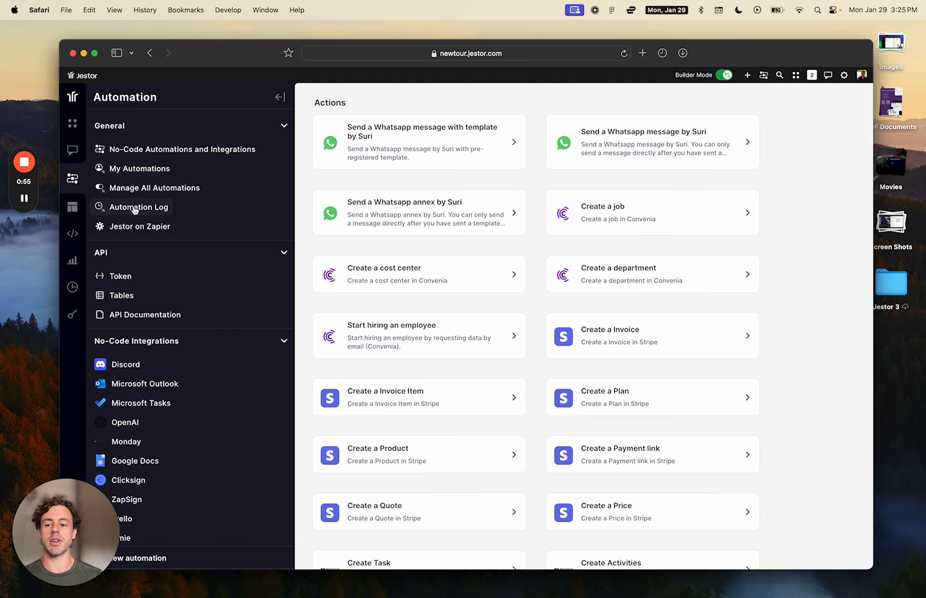
# Step: View the empty asynchronous Automation Log, then Manage All Automations listing ten automations
pyautogui.click(140, 207)
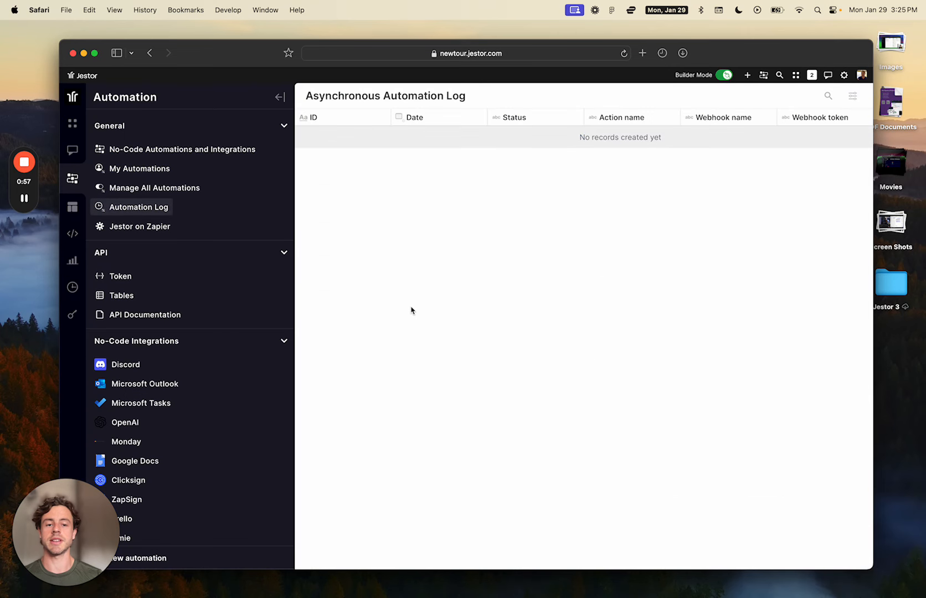
pyautogui.click(154, 187)
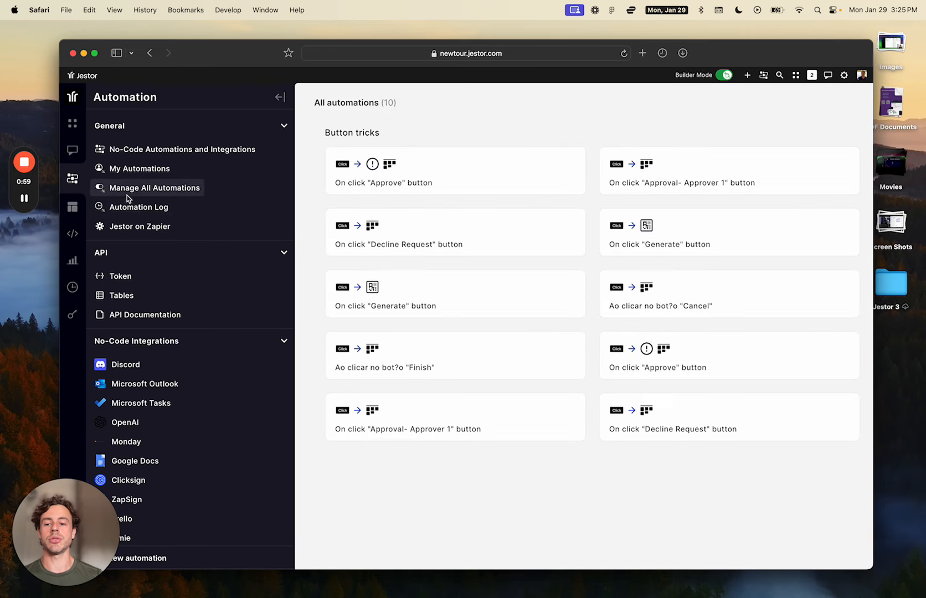